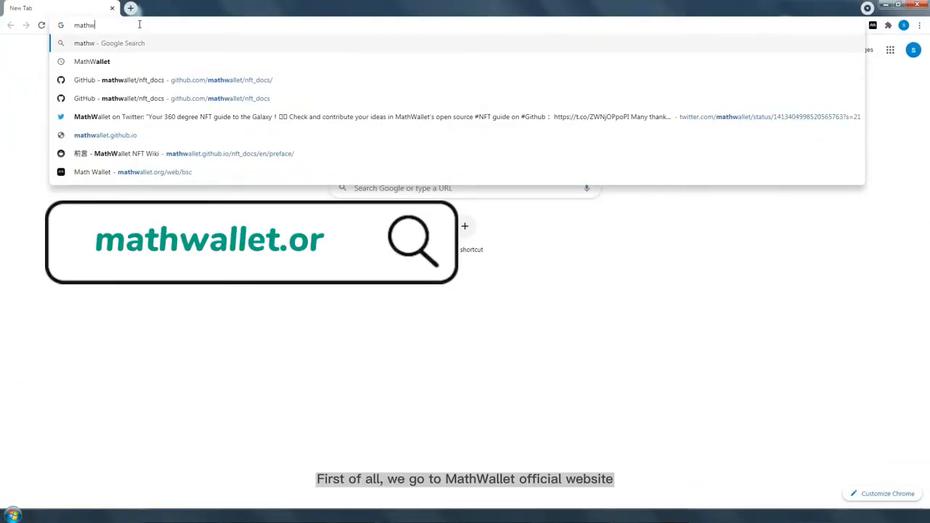
# Go to mathwallet.org in Chrome to load the Math Wallet website.
pyautogui.write('allet')
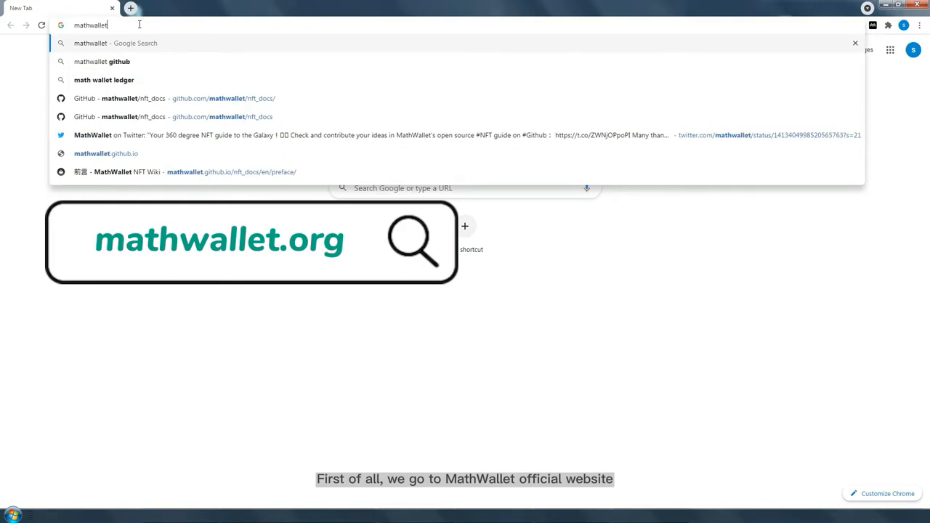
pyautogui.write('.org/en-us/')
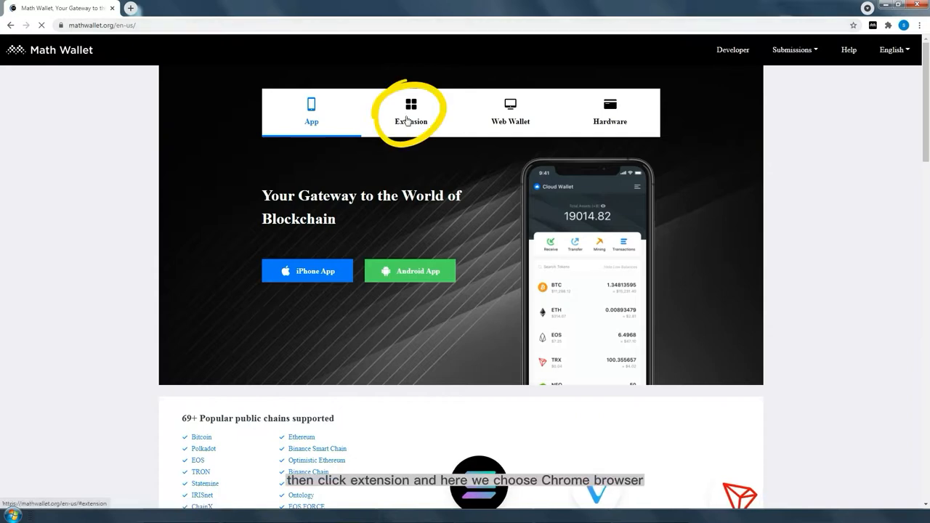
# Open the Extension section and follow the Chrome link to the Web Store listing.
pyautogui.click(411, 113)
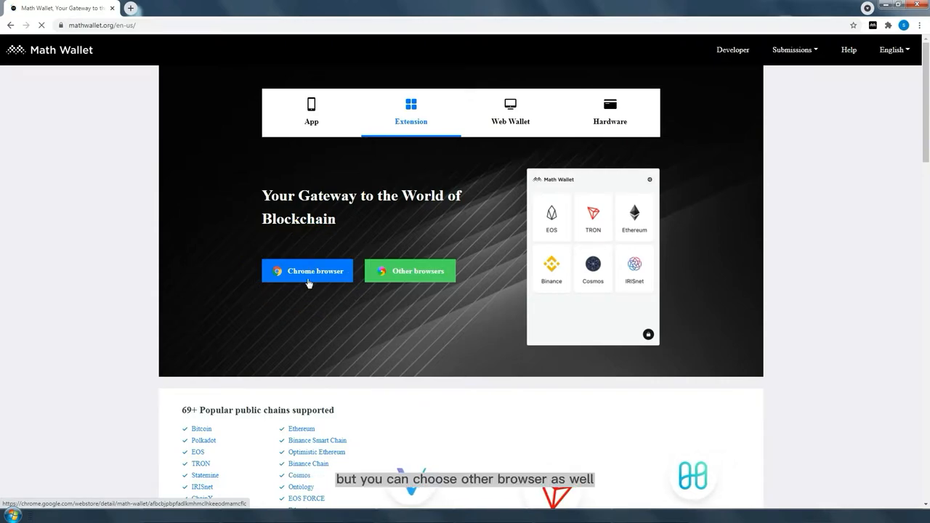
pyautogui.click(307, 270)
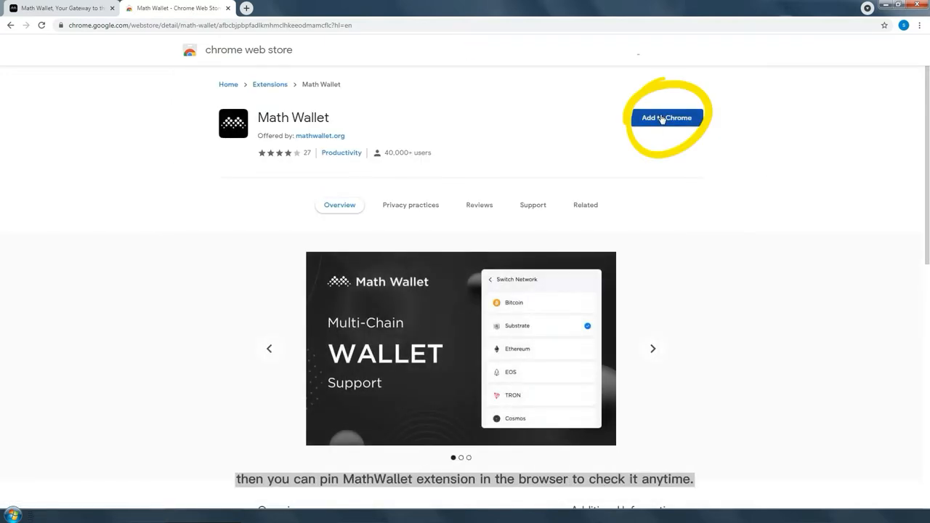
# Add the Math Wallet extension to Chrome, launch it, and create its password.
pyautogui.click(666, 118)
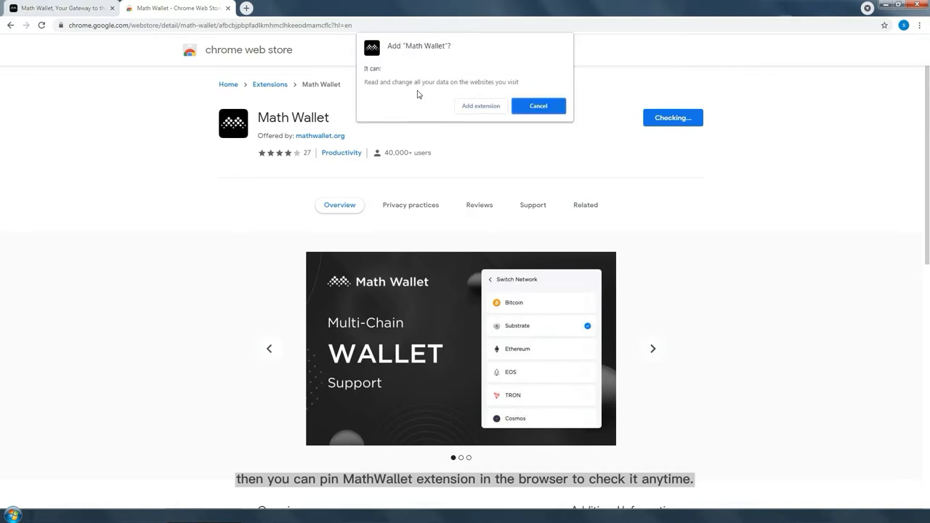
pyautogui.click(539, 106)
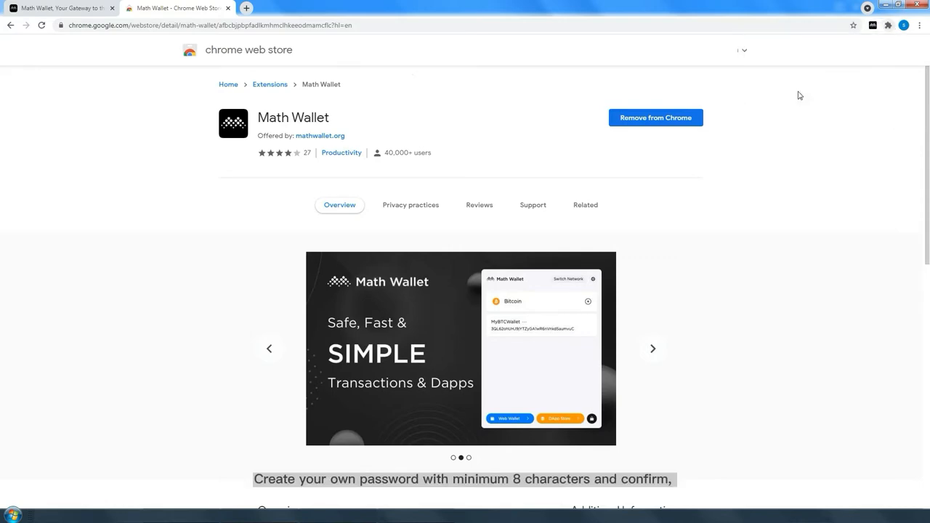
pyautogui.click(870, 25)
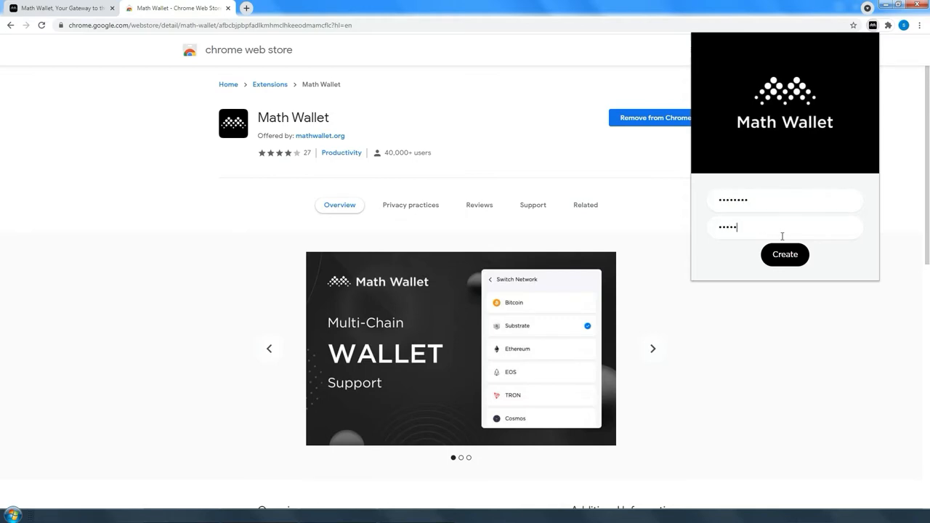
pyautogui.click(785, 254)
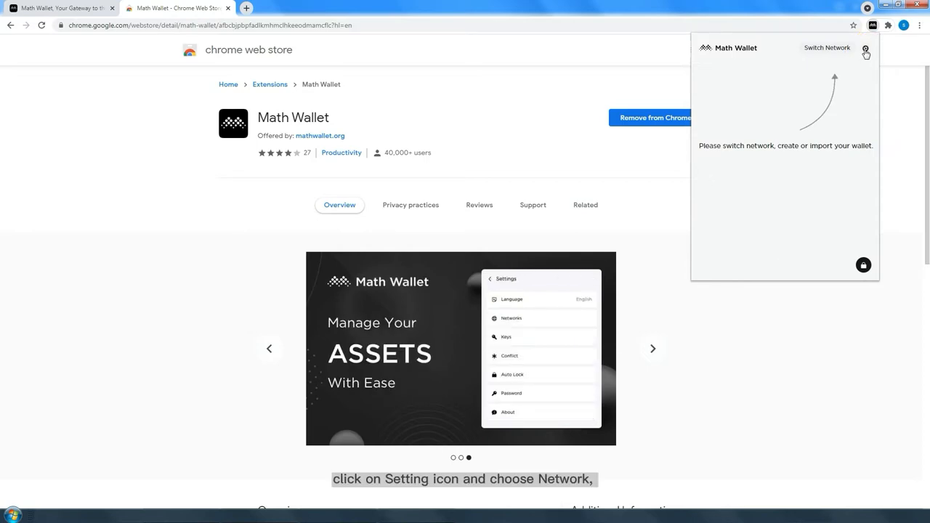
# Review the enabled network toggles in Math Wallet's Networks settings.
pyautogui.click(865, 52)
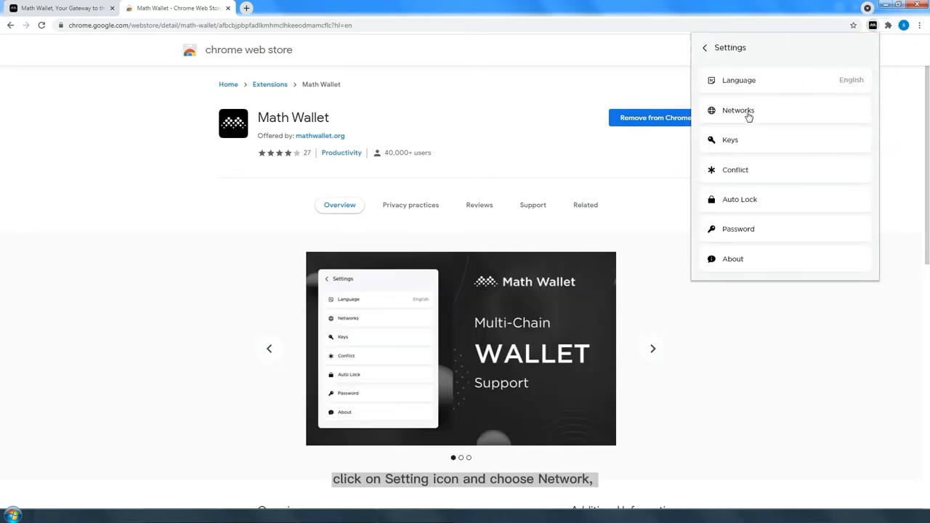
pyautogui.click(739, 110)
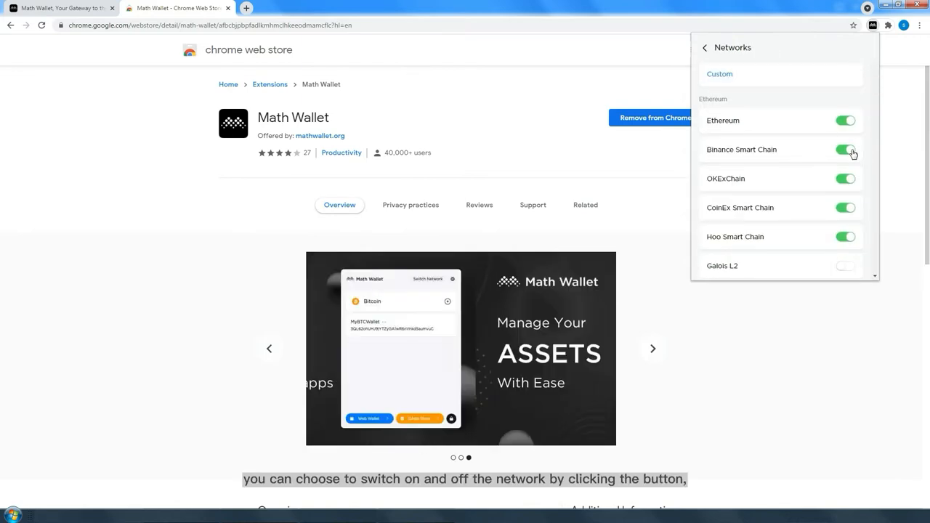
pyautogui.scroll(-3)
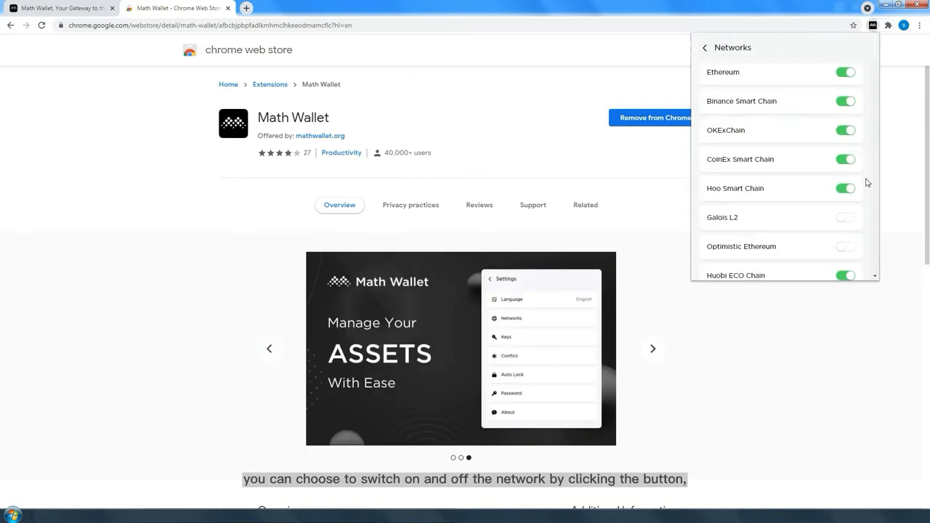
pyautogui.scroll(-3)
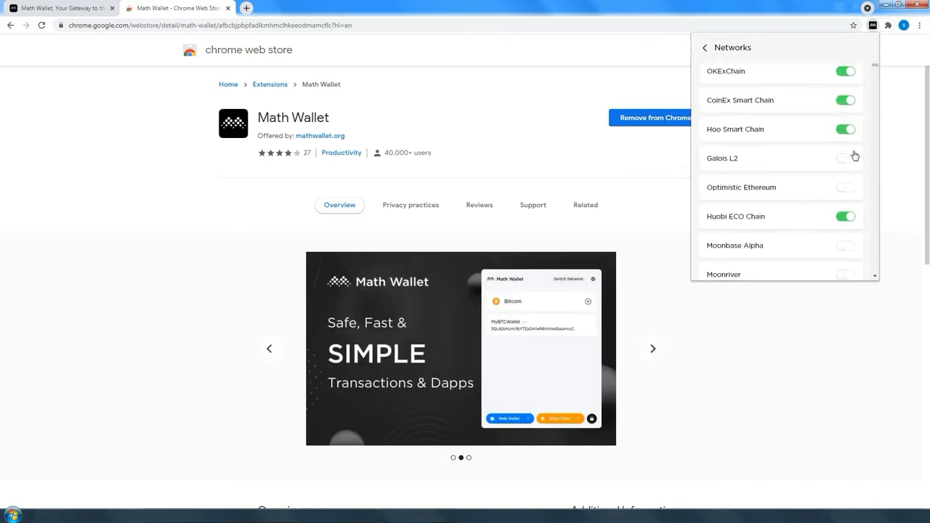
pyautogui.click(704, 47)
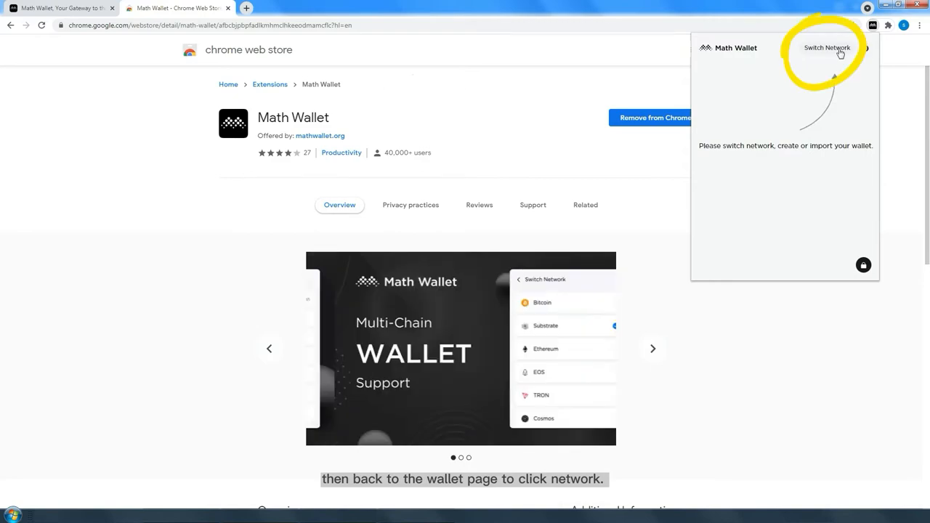
# Switch the wallet's network to Polkadot.
pyautogui.click(827, 47)
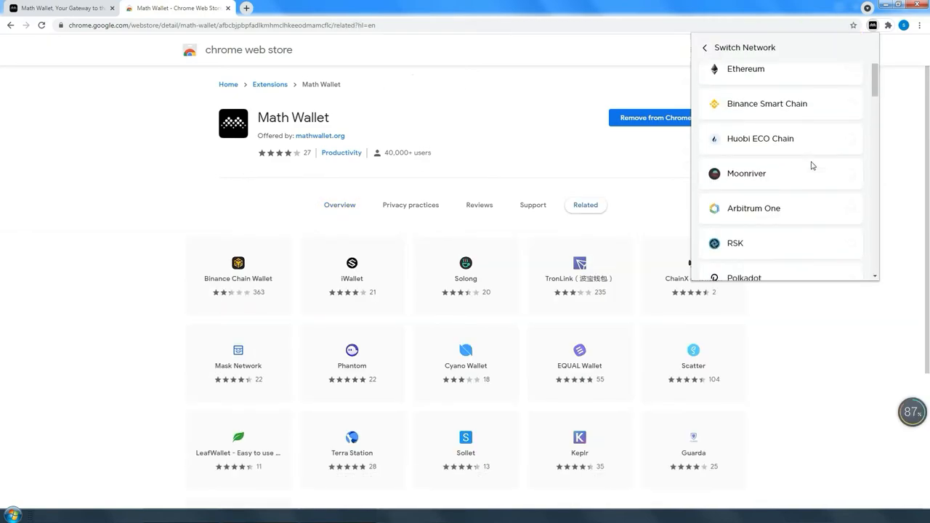
pyautogui.scroll(-3)
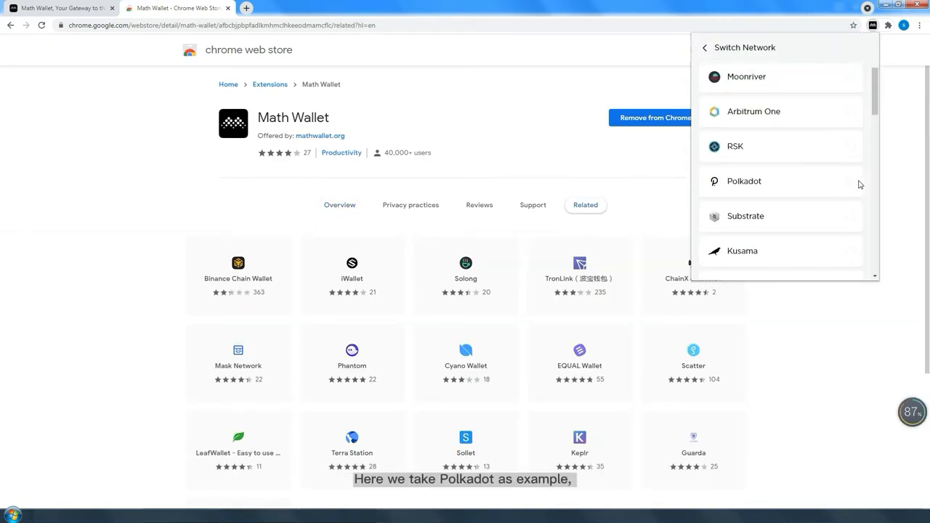
pyautogui.click(744, 181)
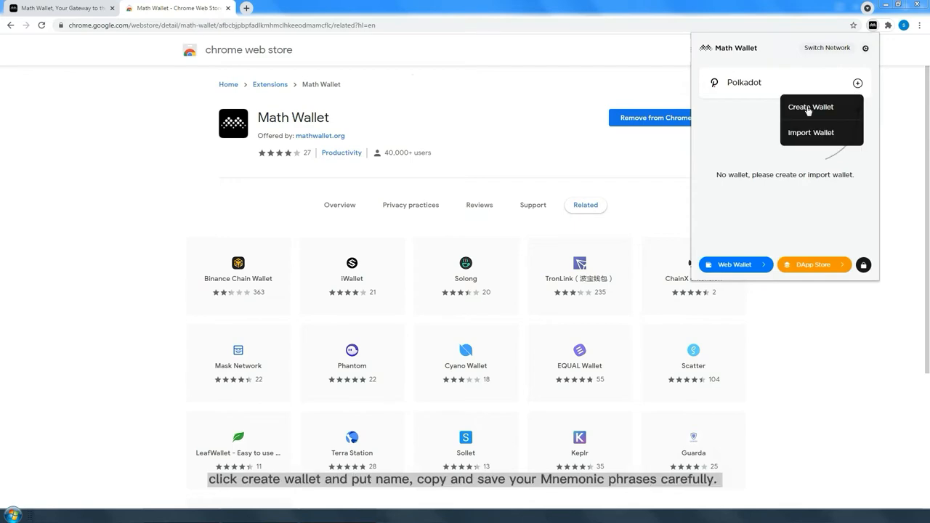
# Create a Polkadot wallet named 'MathWallet', copy its mnemonic, and open Web Wallet.
pyautogui.click(811, 132)
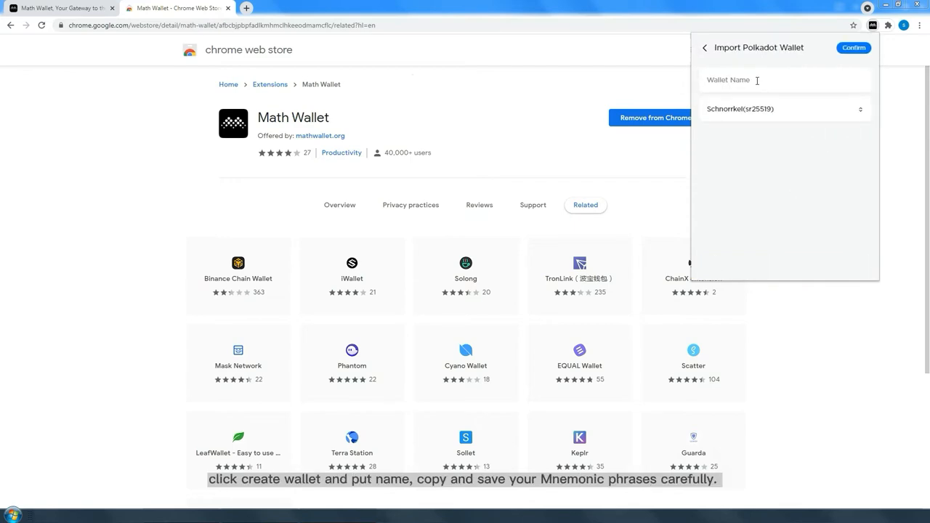
pyautogui.write('MathW')
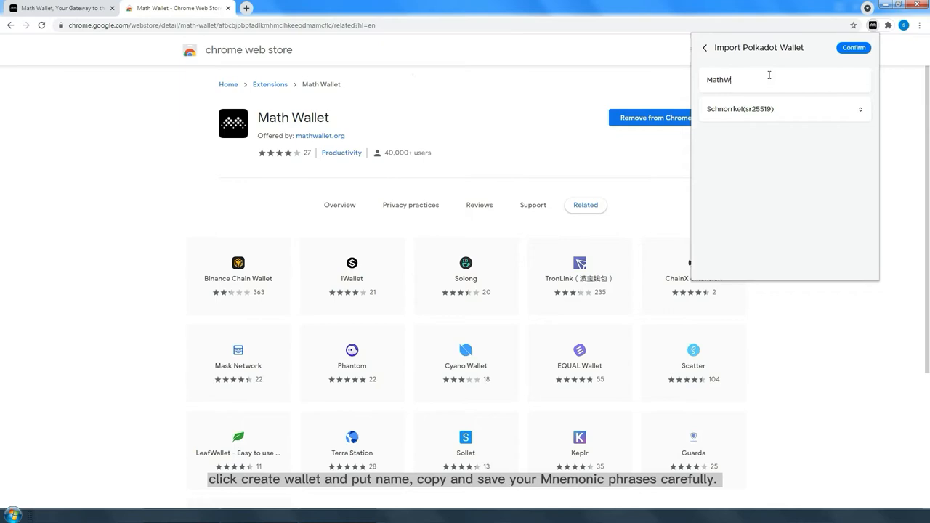
pyautogui.write('allet')
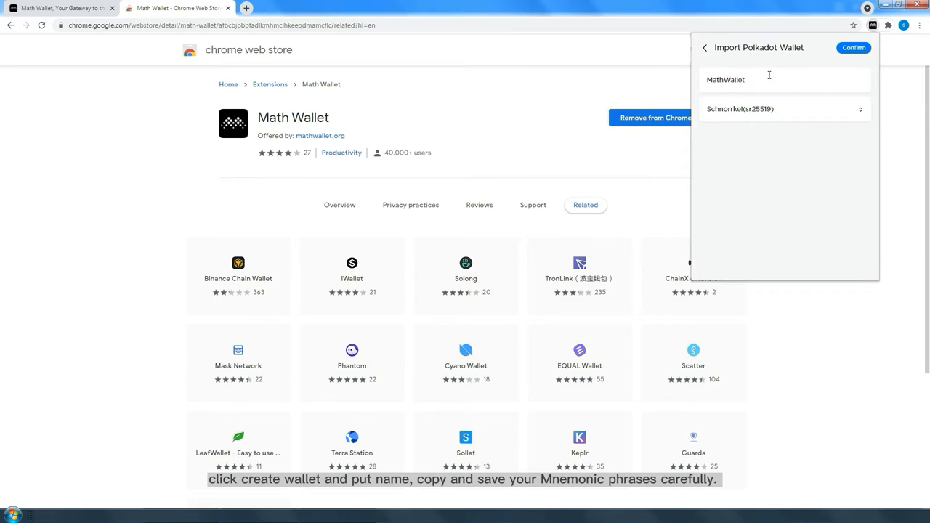
pyautogui.click(854, 48)
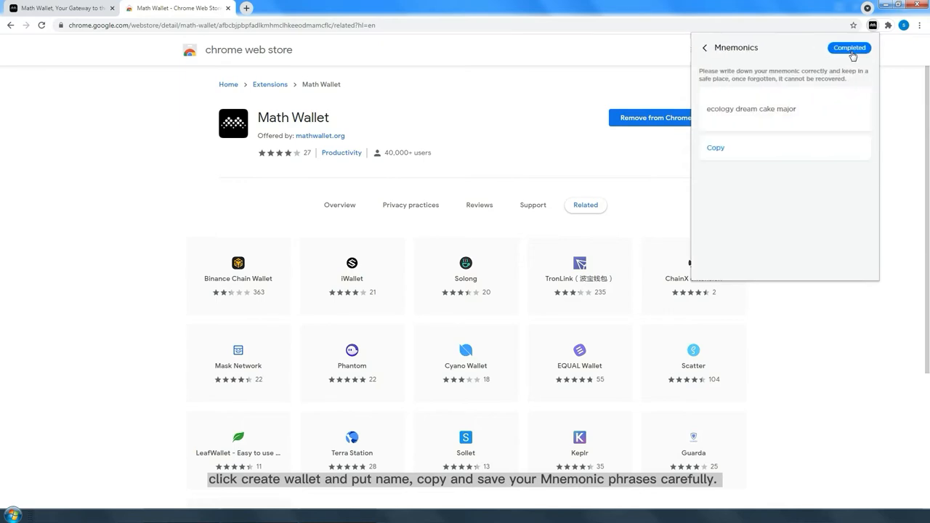
pyautogui.click(716, 147)
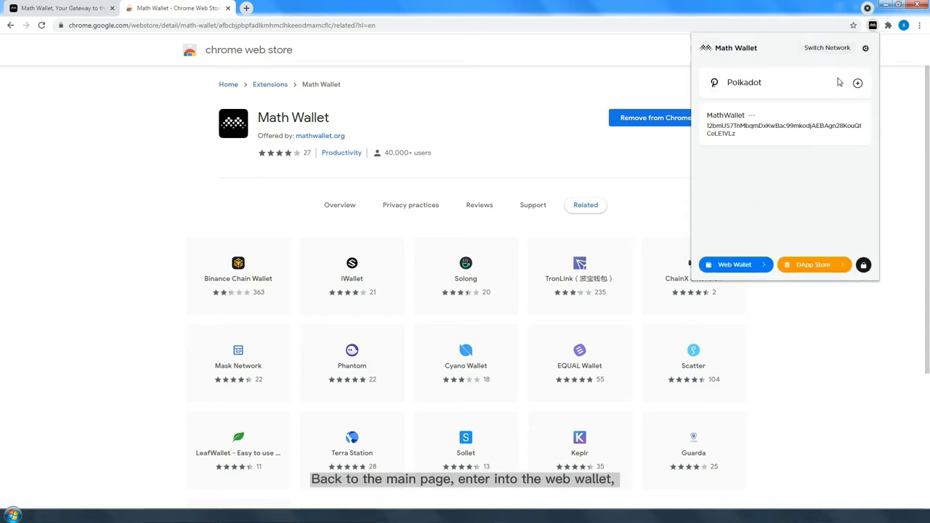
pyautogui.click(735, 264)
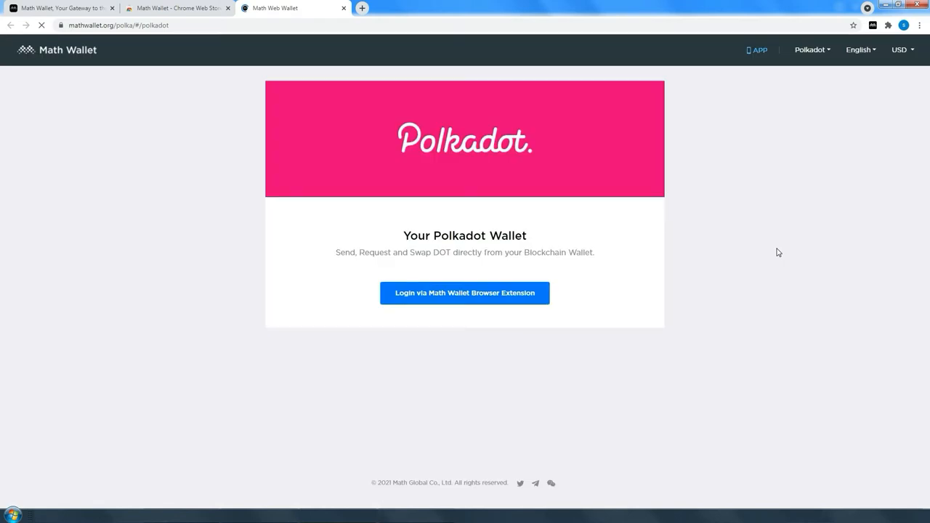
# Log in via the extension, view the 2.0778 DOT transaction record, then enter DApp Store.
pyautogui.click(465, 293)
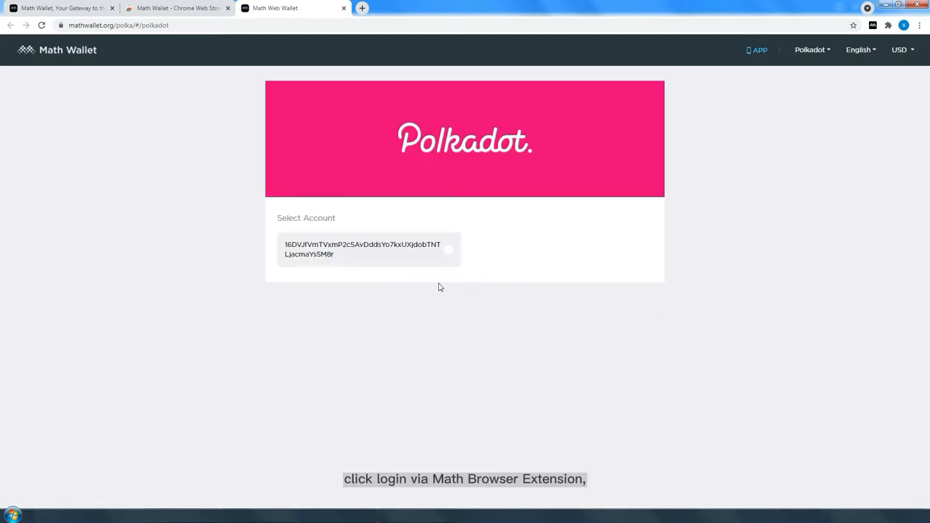
pyautogui.click(363, 249)
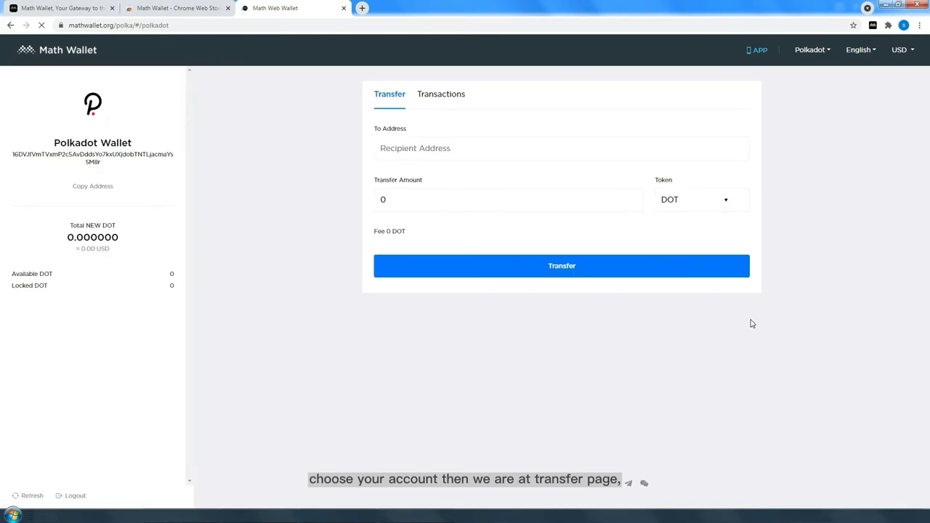
pyautogui.moveTo(320, 371)
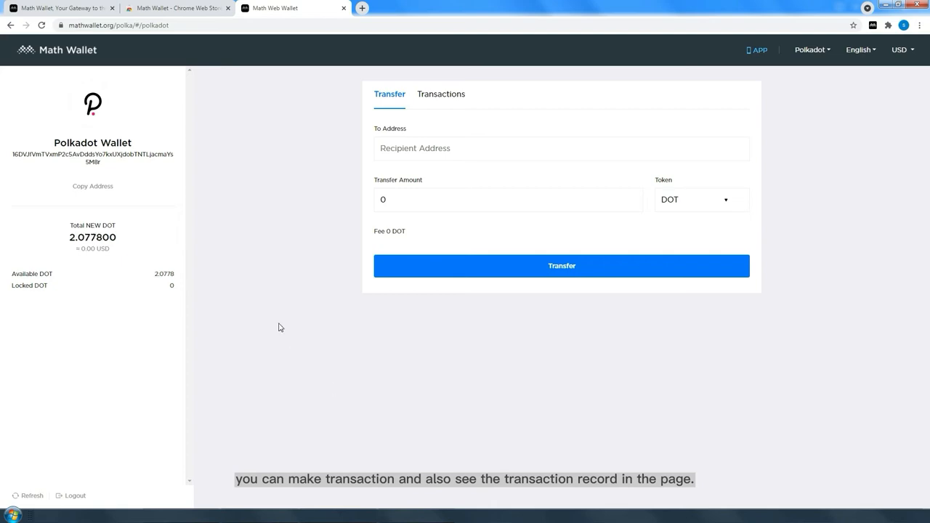
pyautogui.click(442, 94)
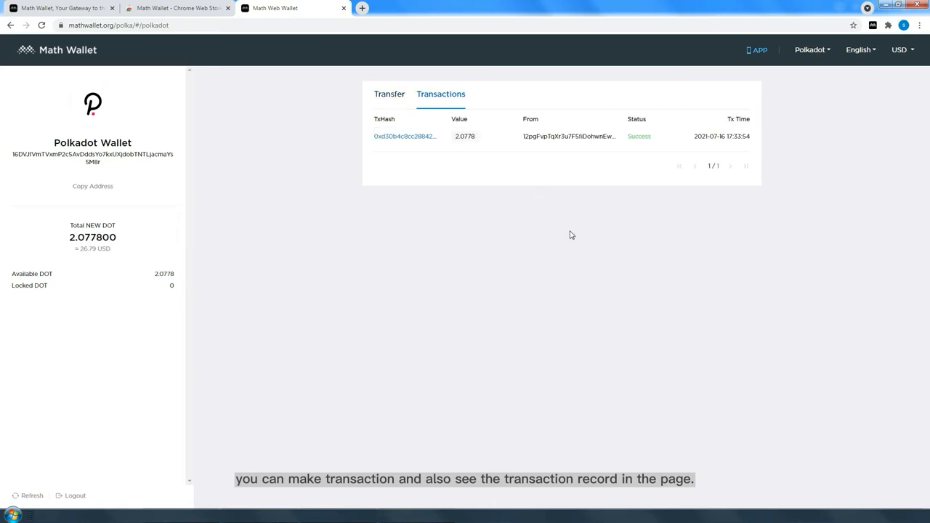
pyautogui.click(903, 24)
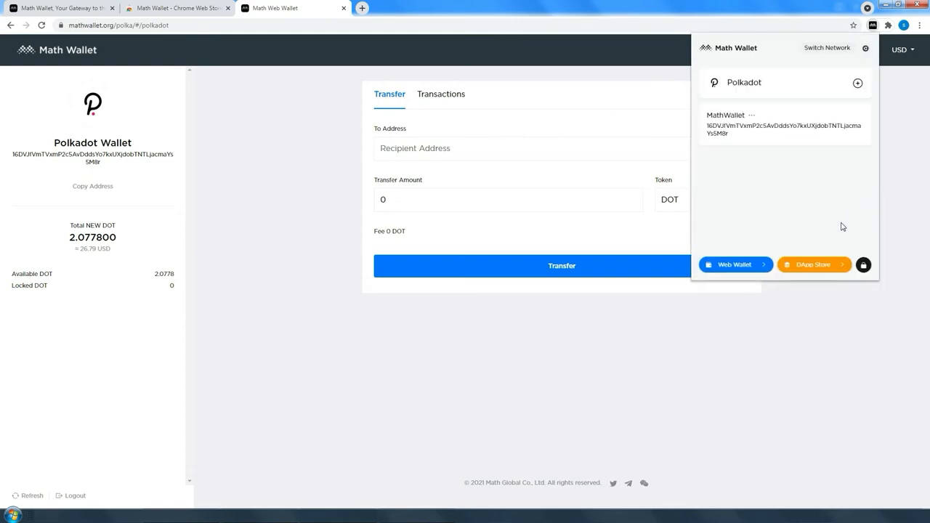
pyautogui.click(814, 265)
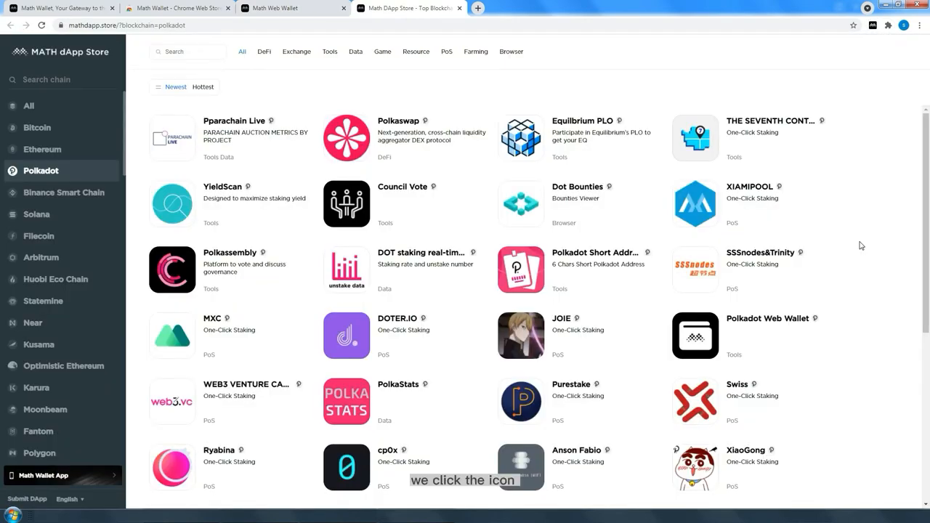
# Browse the Polkadot dApp list and search 'staking' to open Polkadot Staking.
pyautogui.scroll(-3)
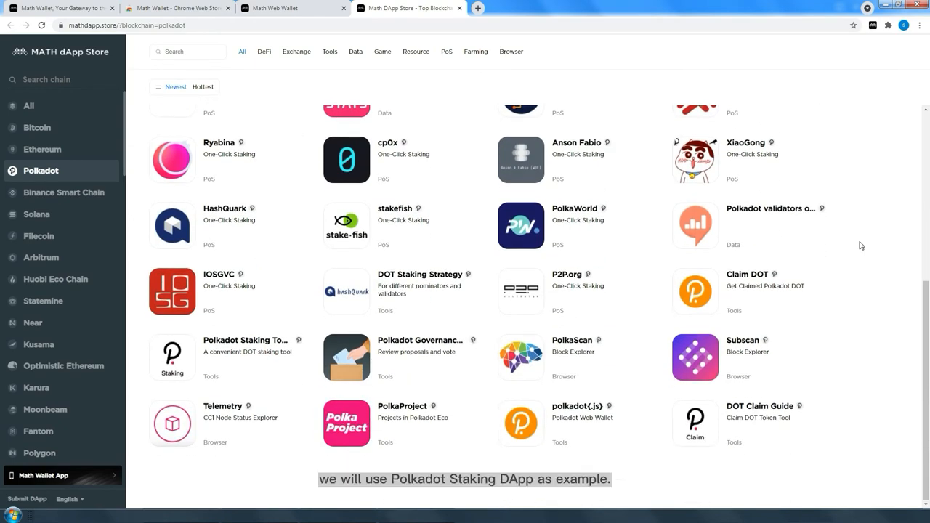
pyautogui.write('sta')
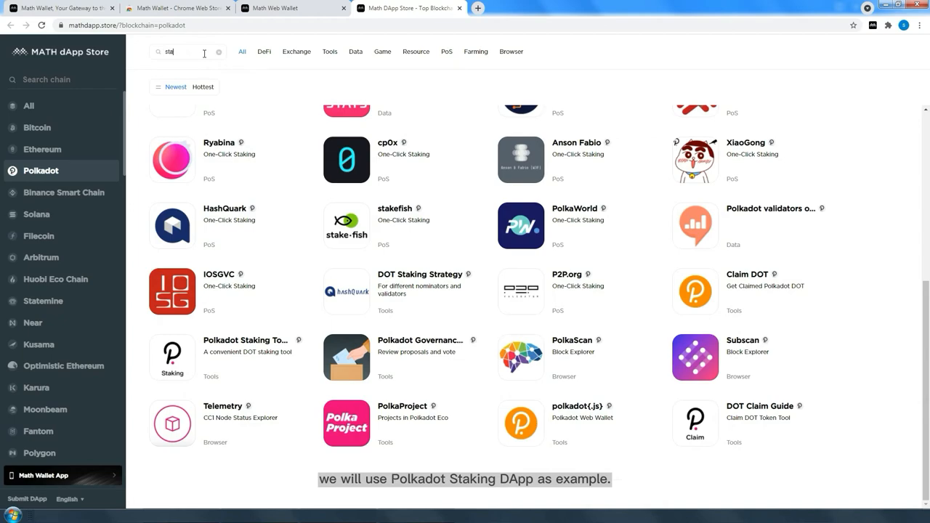
pyautogui.write('king')
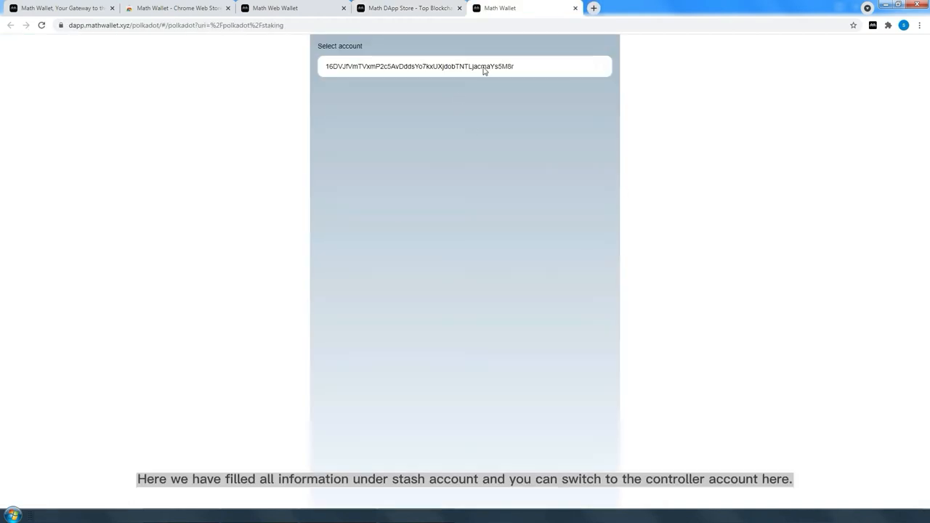
# Select the Polkadot account as stash and set it as controller too.
pyautogui.click(464, 67)
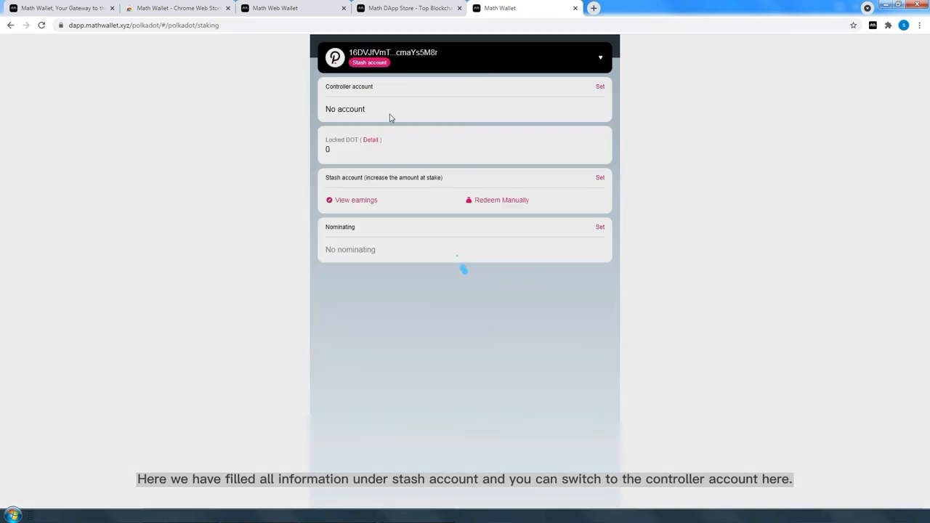
pyautogui.click(600, 87)
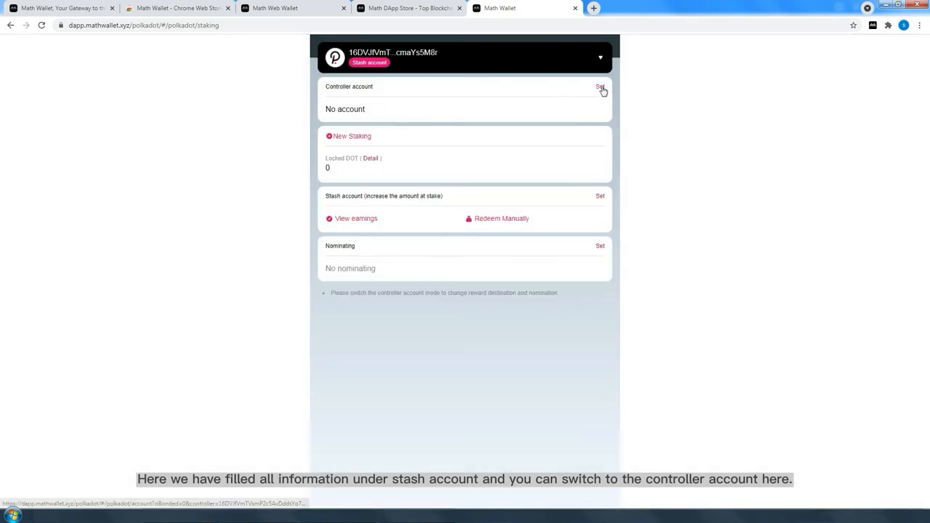
pyautogui.click(600, 87)
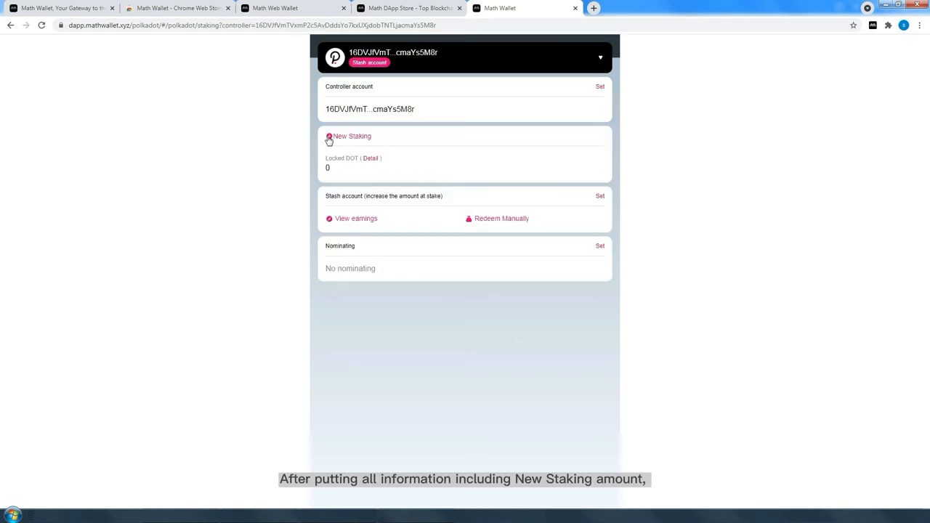
# Start a new staking bond of 1 DOT and accept the signature request.
pyautogui.click(351, 136)
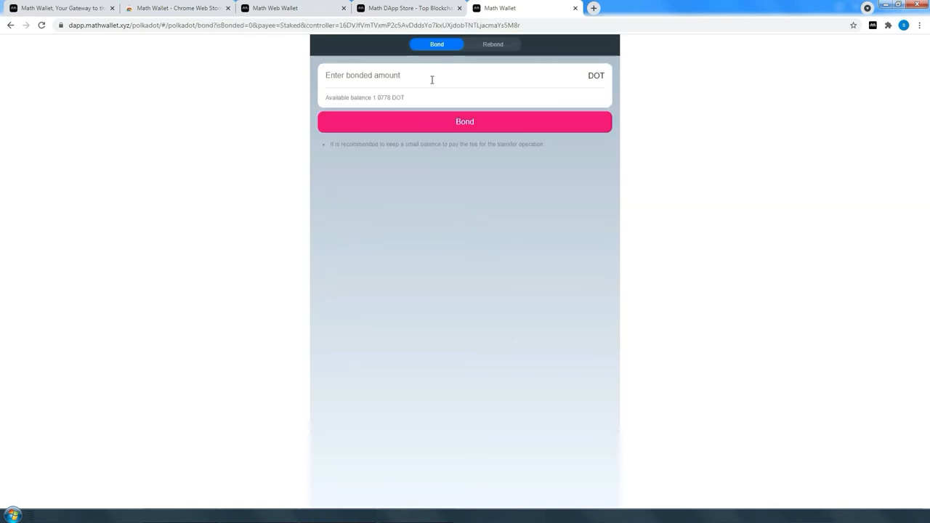
pyautogui.write('1')
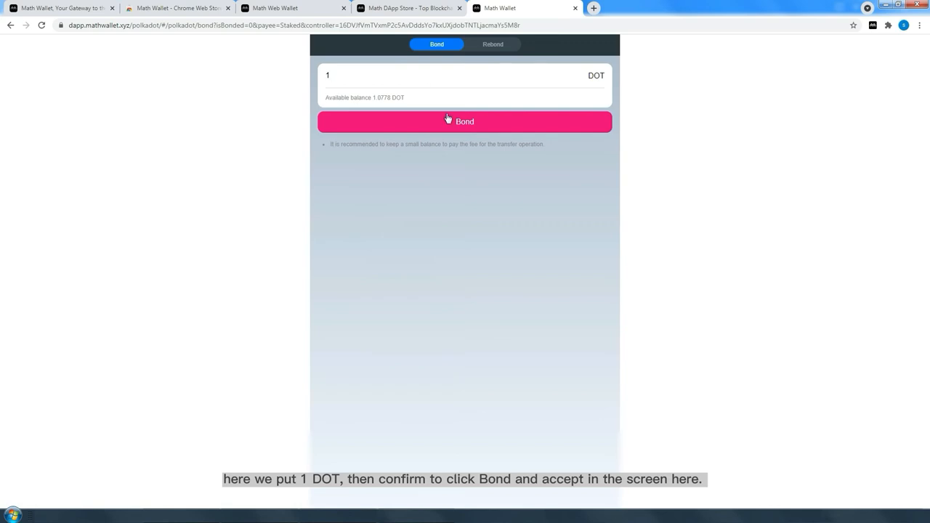
pyautogui.click(464, 121)
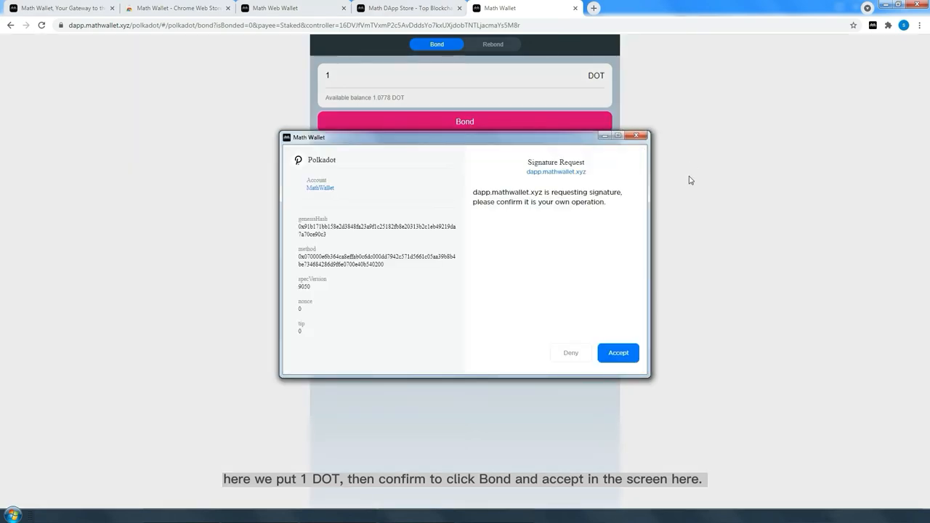
pyautogui.click(618, 352)
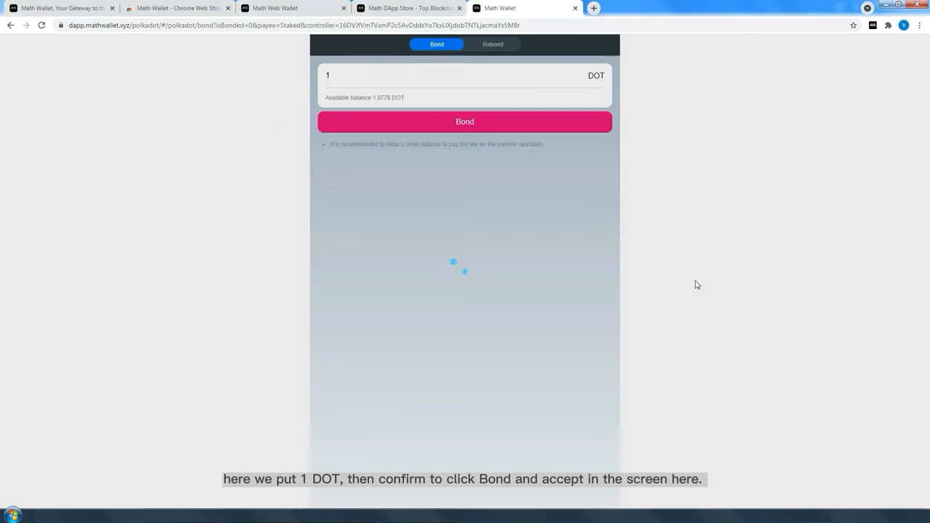